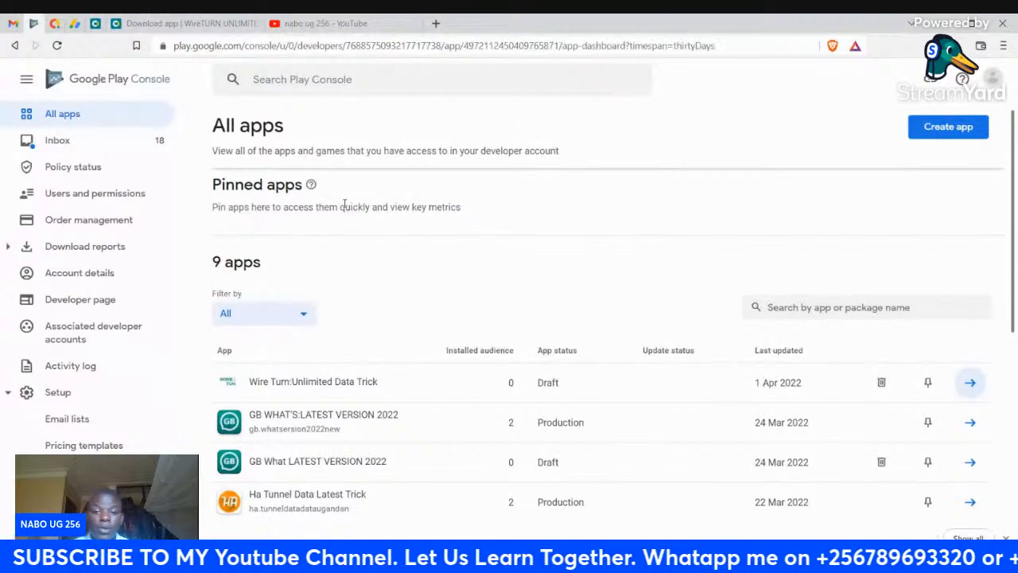
In AppCreator24, open the WireTURN UNLIMITED DATA 2 app from the apps list.
click(969, 383)
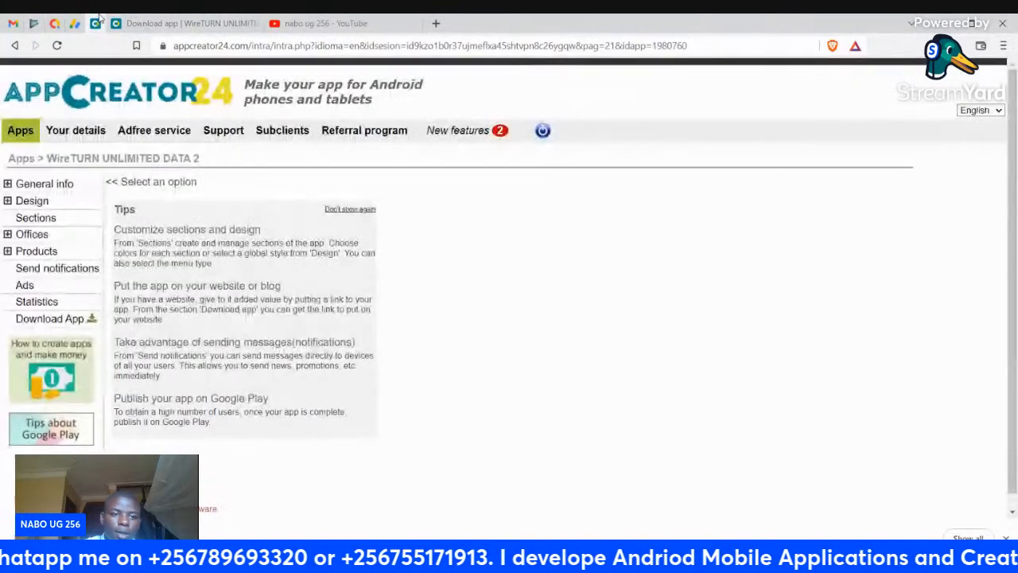
click(76, 130)
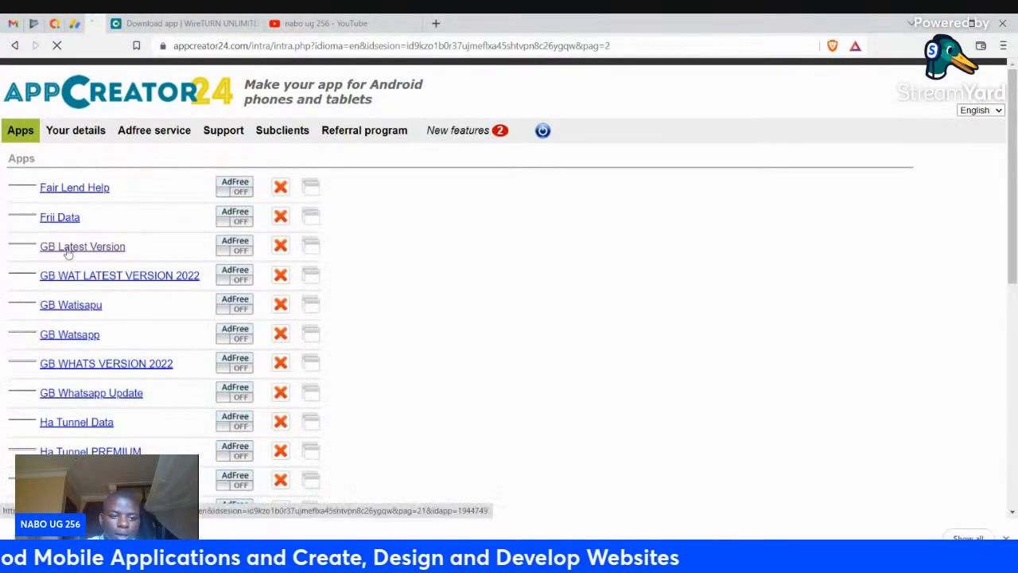
scroll(down, 3)
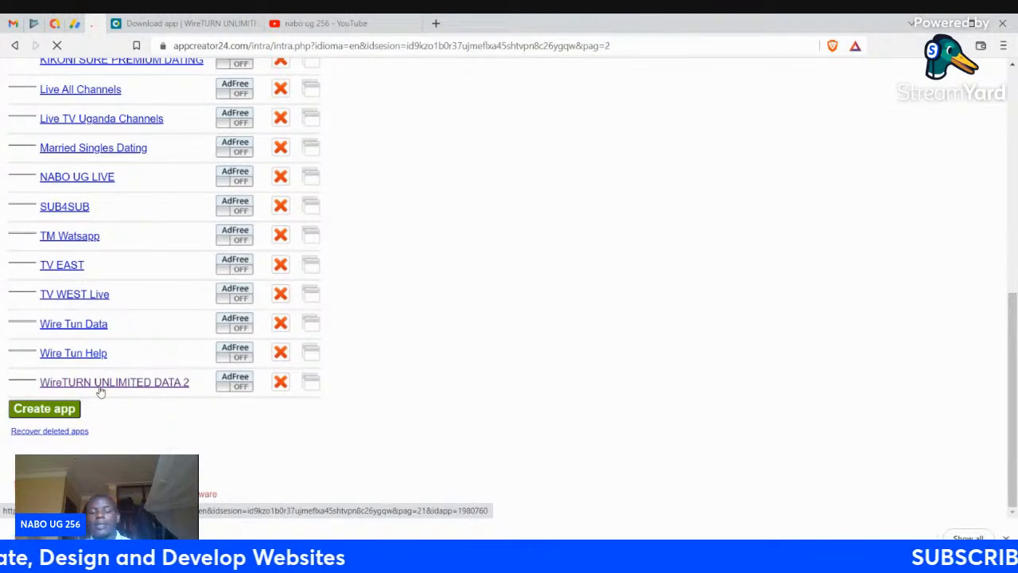
click(114, 382)
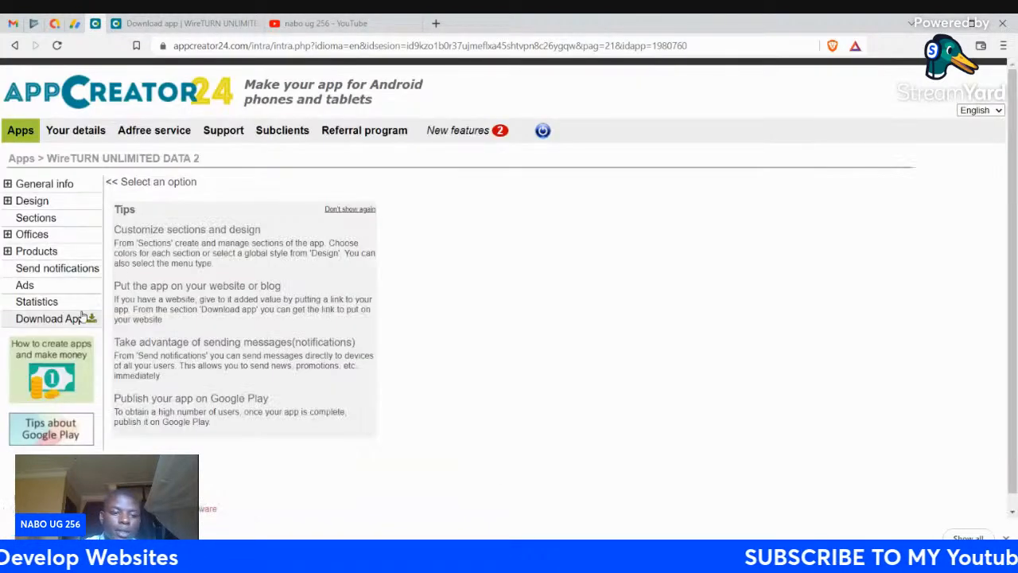
Download the app's AAB bundle and save it to Downloads.
click(48, 318)
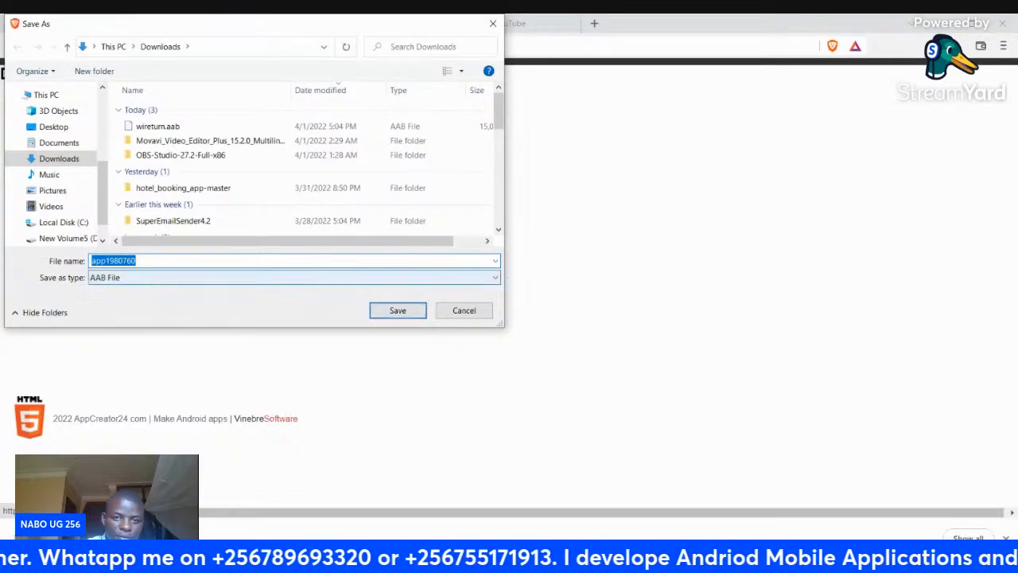
click(397, 311)
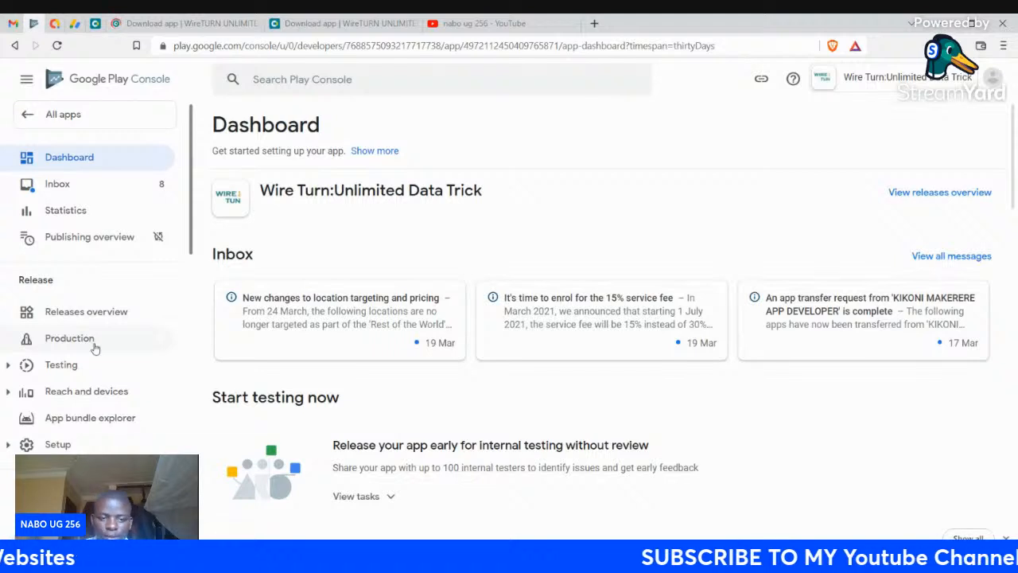
Check the Production track's 177 available countries/regions, then create a new release.
click(69, 338)
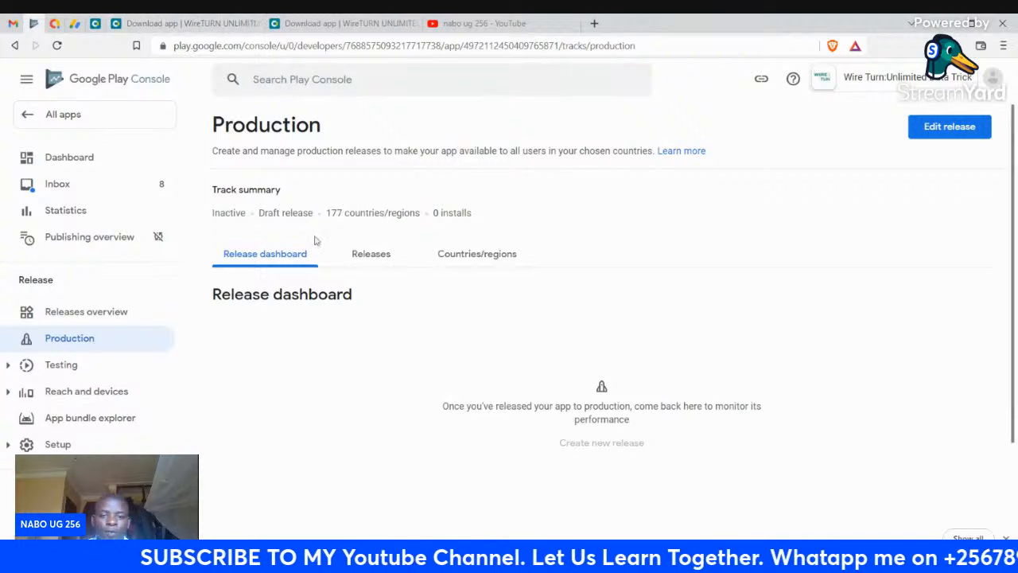
click(477, 253)
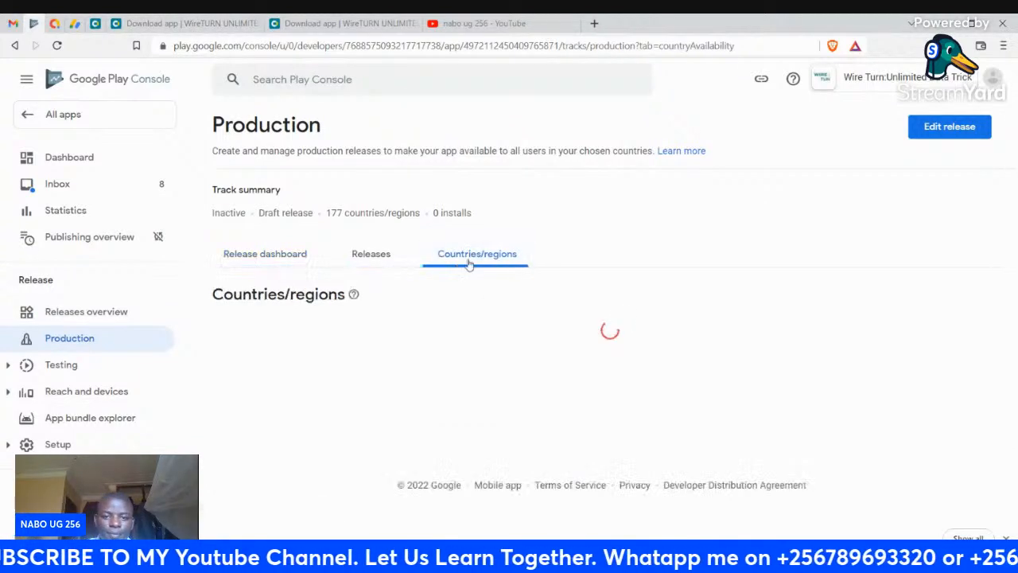
click(476, 253)
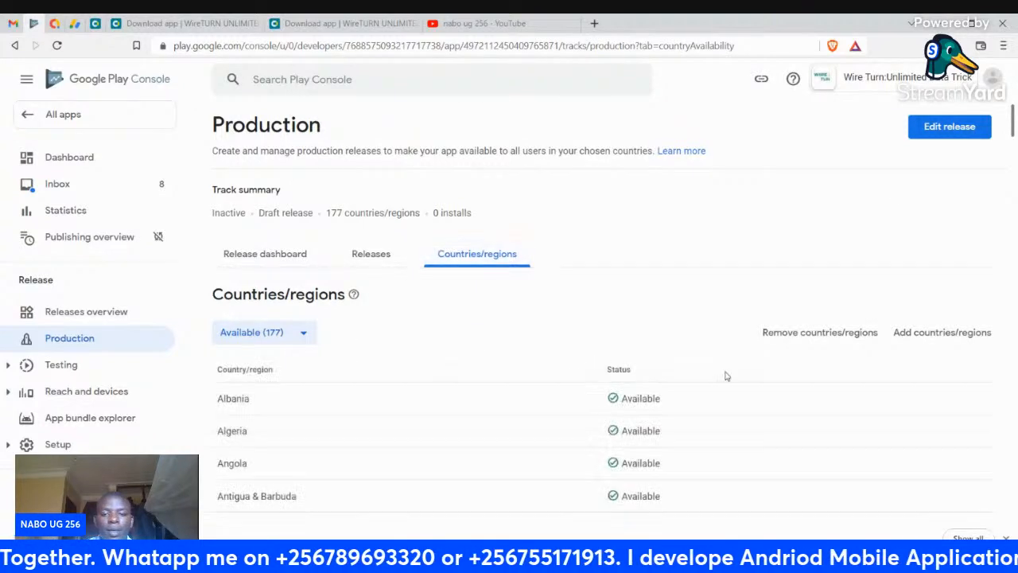
click(949, 126)
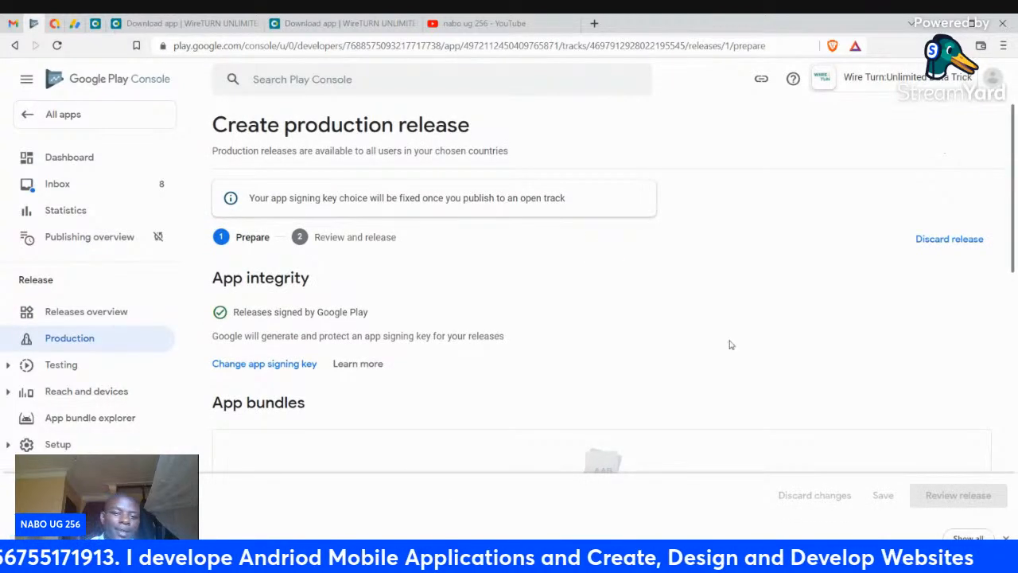
Upload wireturn.aab from Downloads into the release's app bundles.
scroll(down, 3)
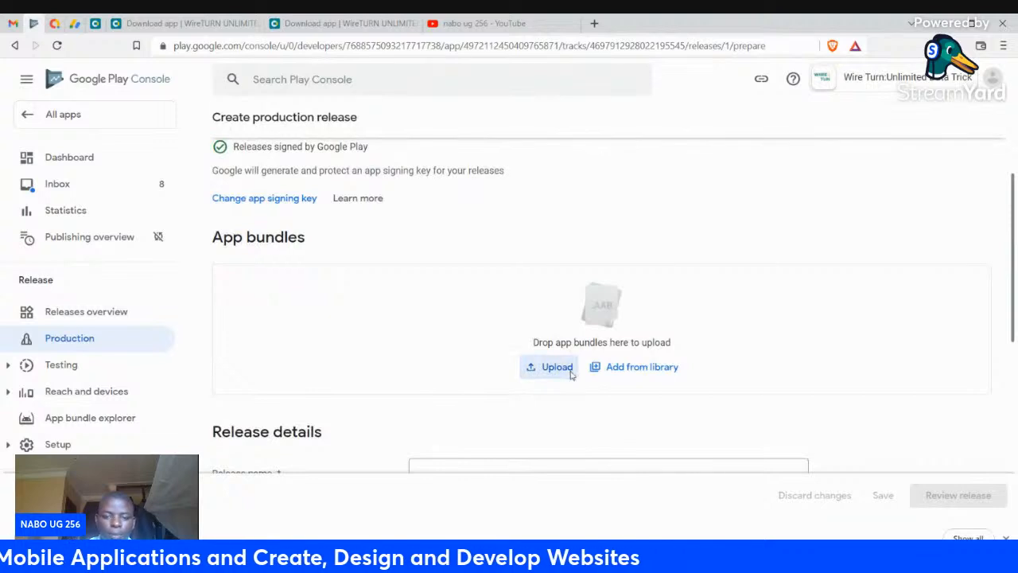
click(557, 367)
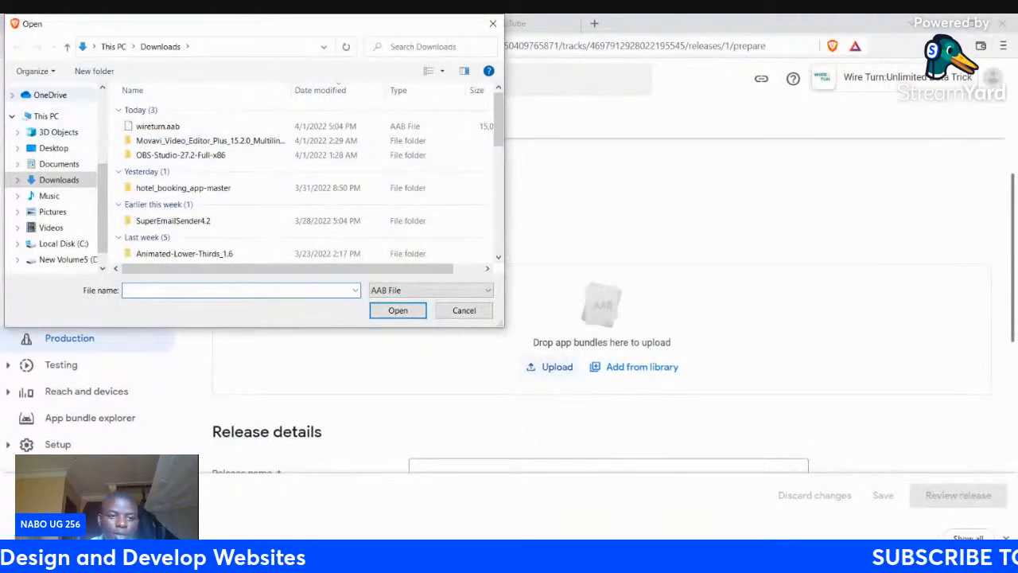
click(157, 125)
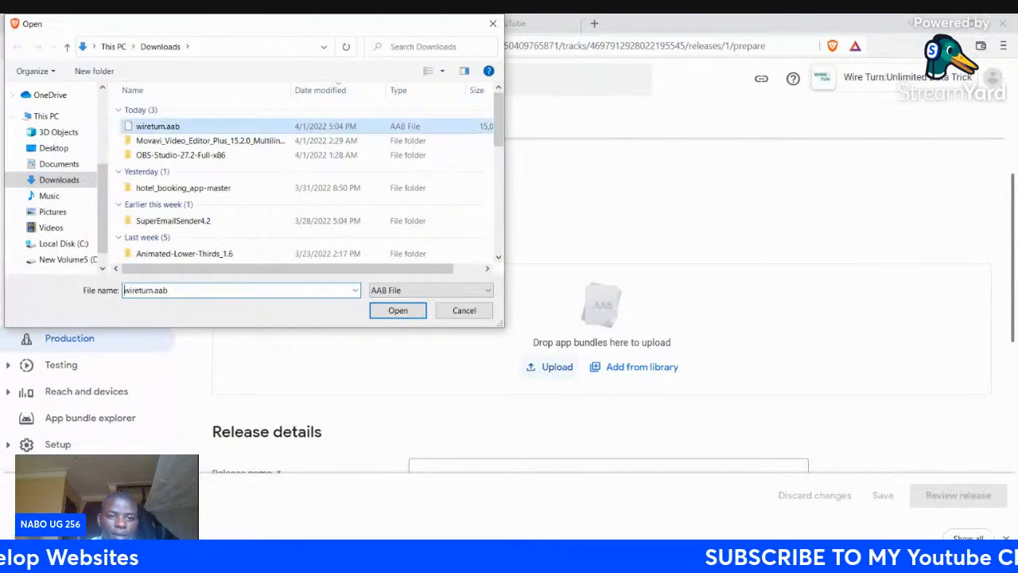
click(397, 310)
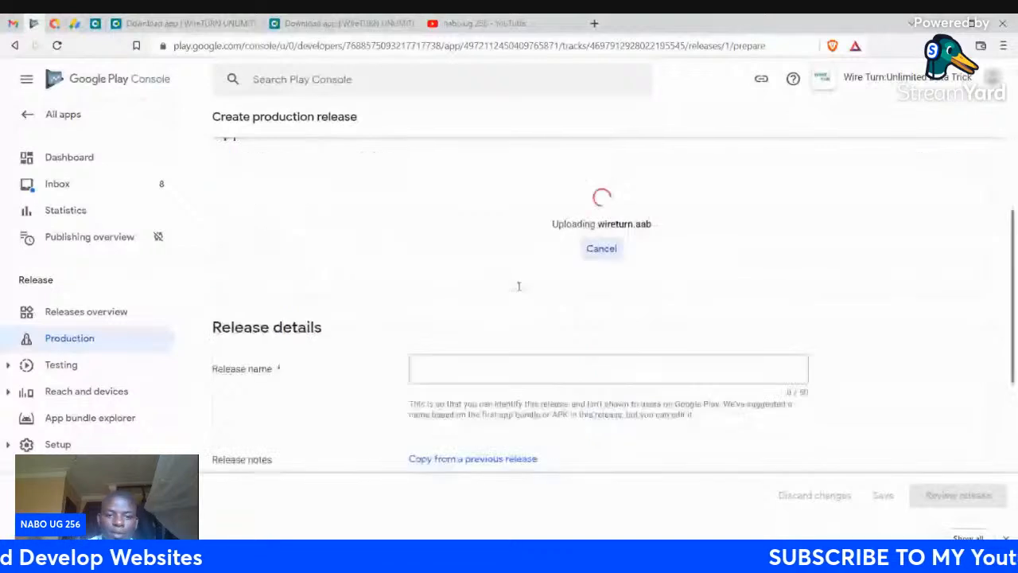
Replace the placeholder release notes with 'Fixed Bugs', 'Login Section Updated', 'We Also Updated the Live Chat Section'.
scroll(down, 3)
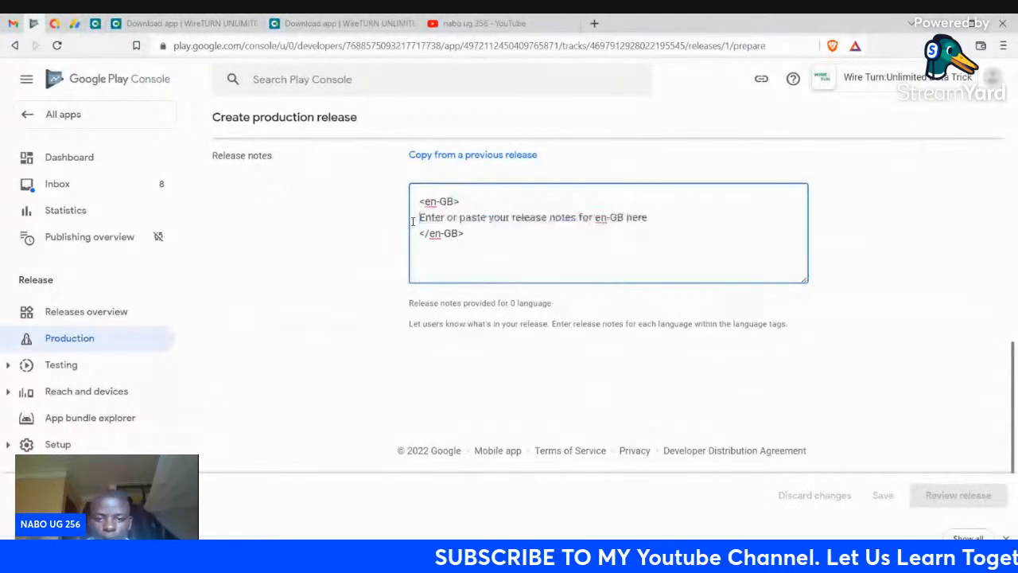
double_click(525, 216)
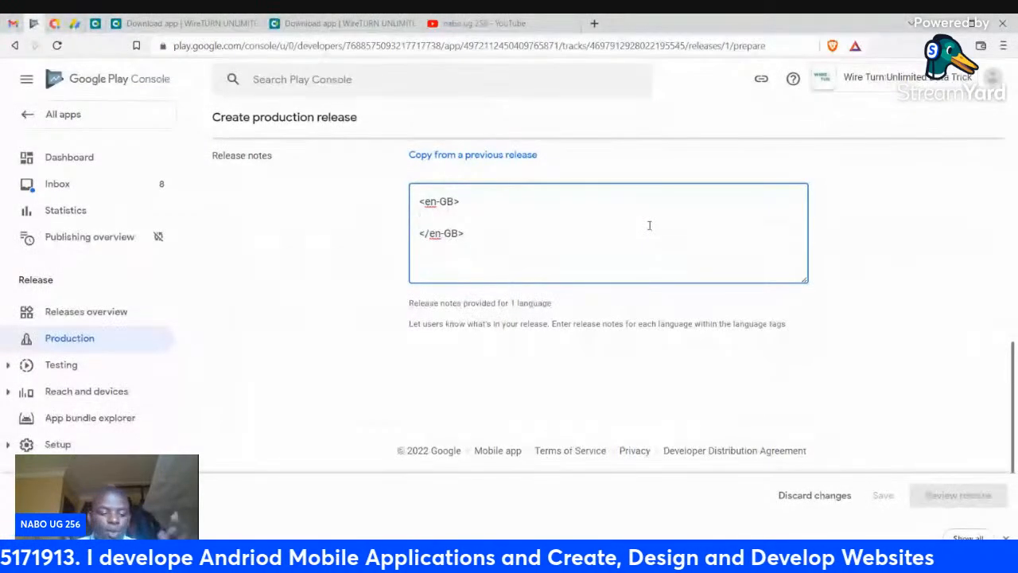
text(F)
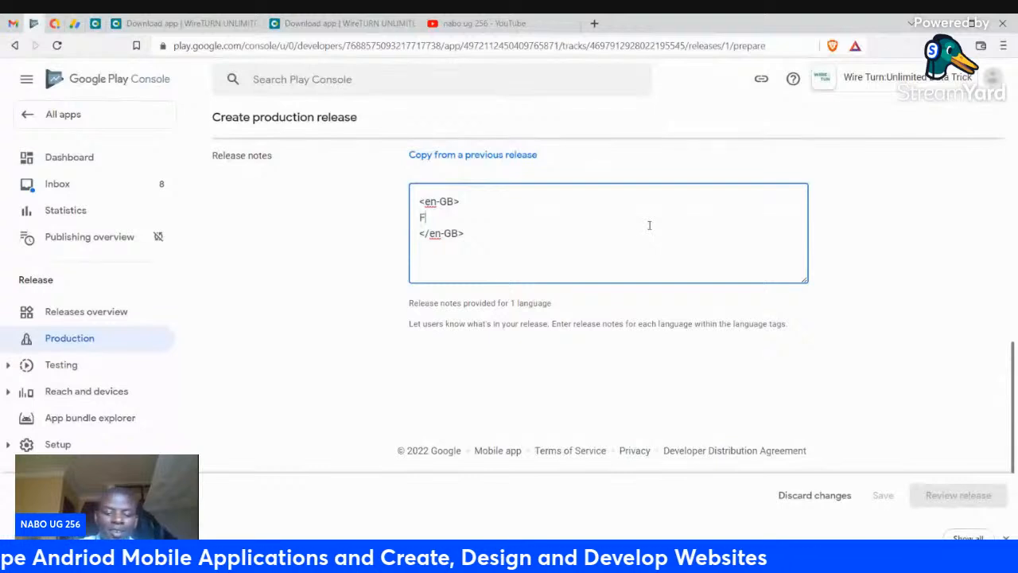
text(ixed Bugs)
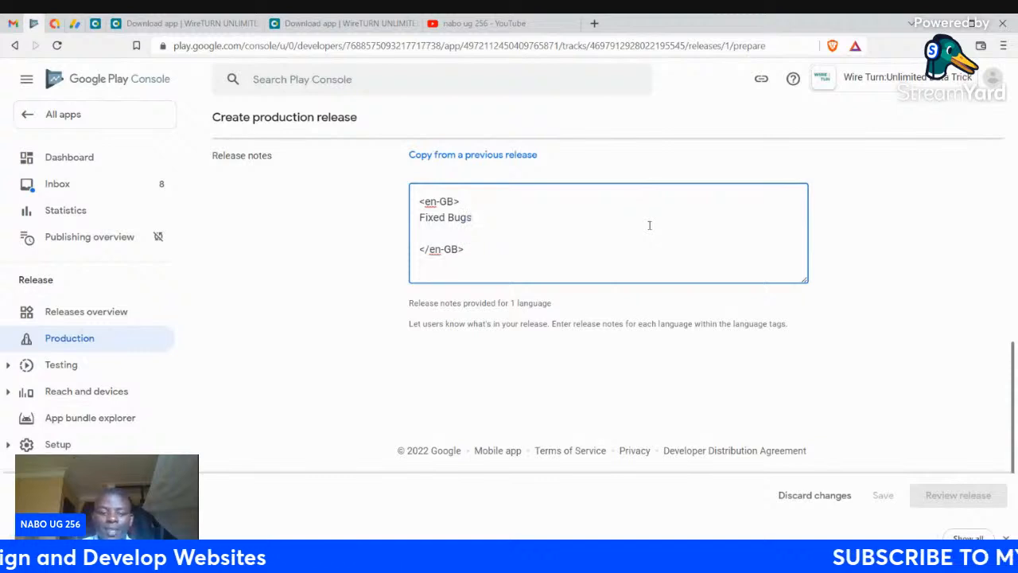
text(Login)
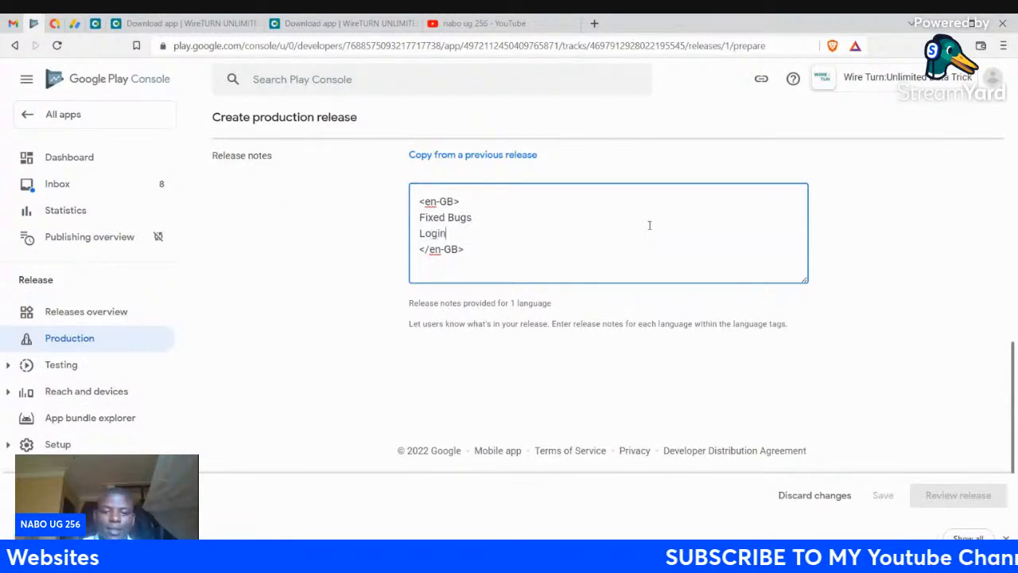
text(Section U)
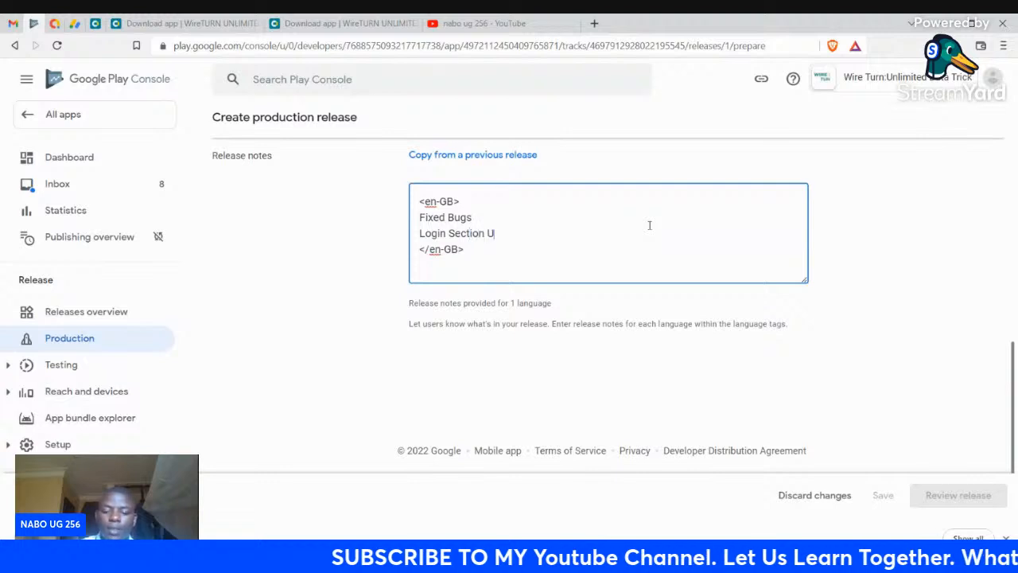
text(pdated)
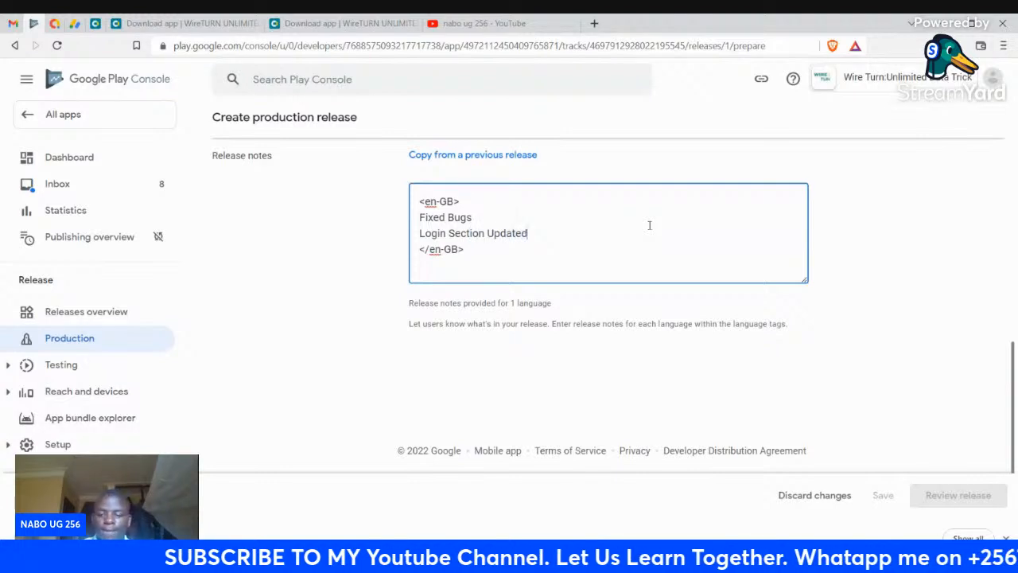
text(We)
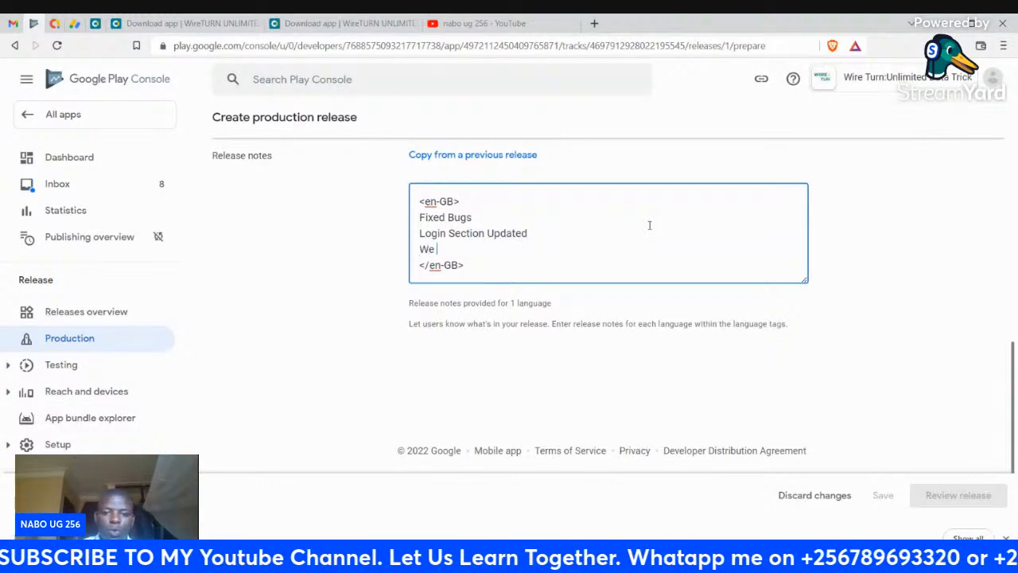
text(ALSO)
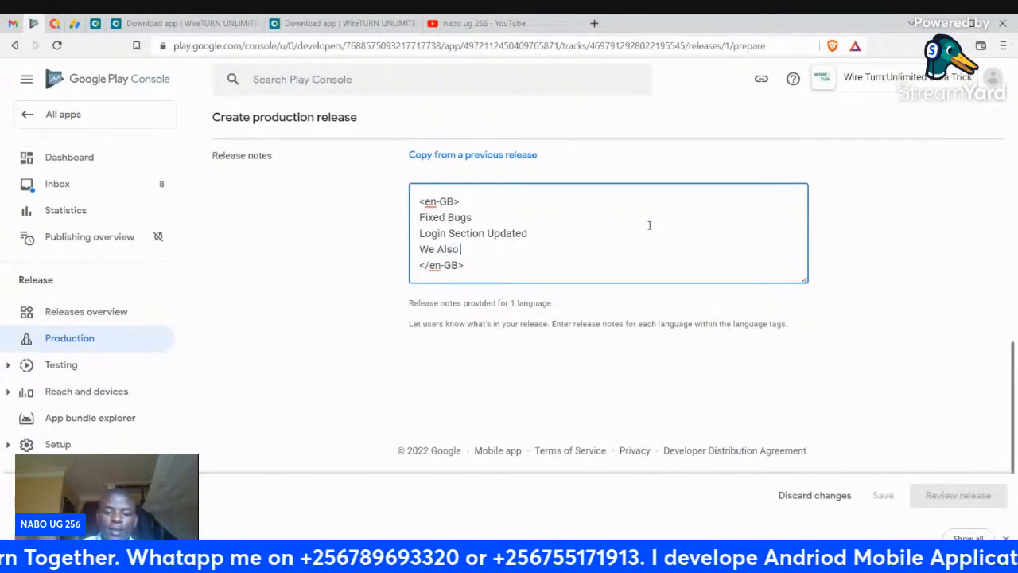
text(Updated)
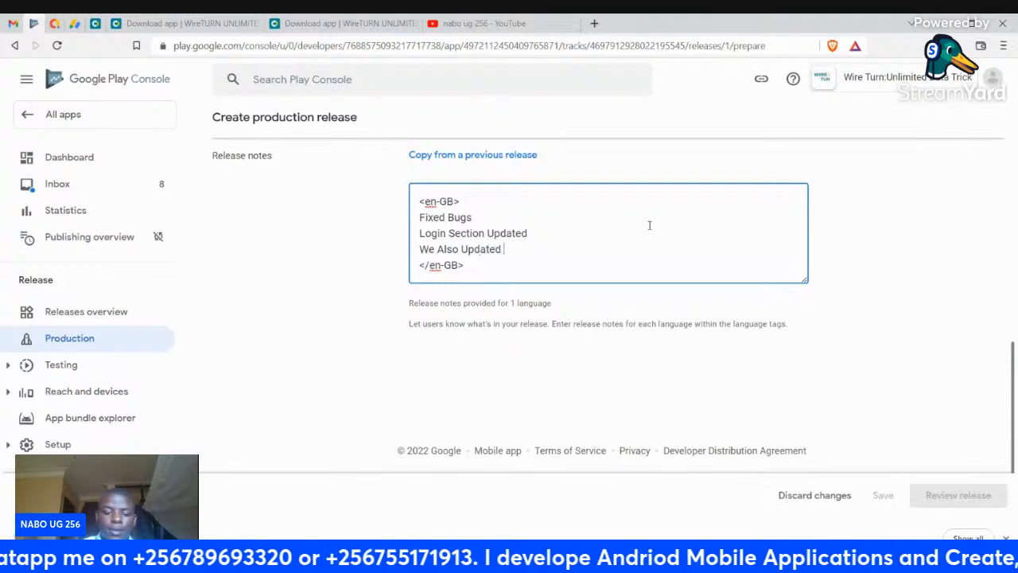
text(the Live Chat Se)
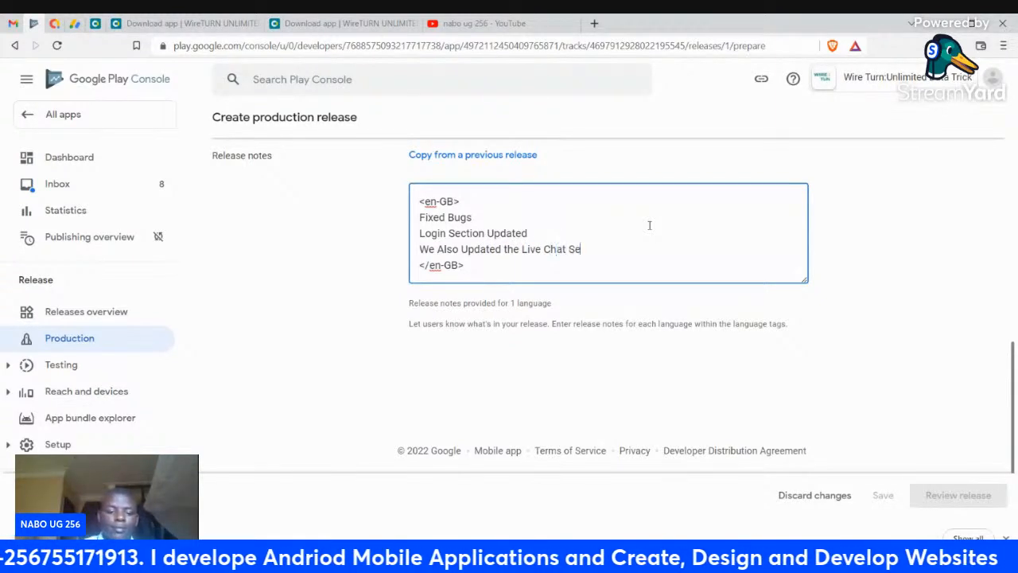
text(ction)
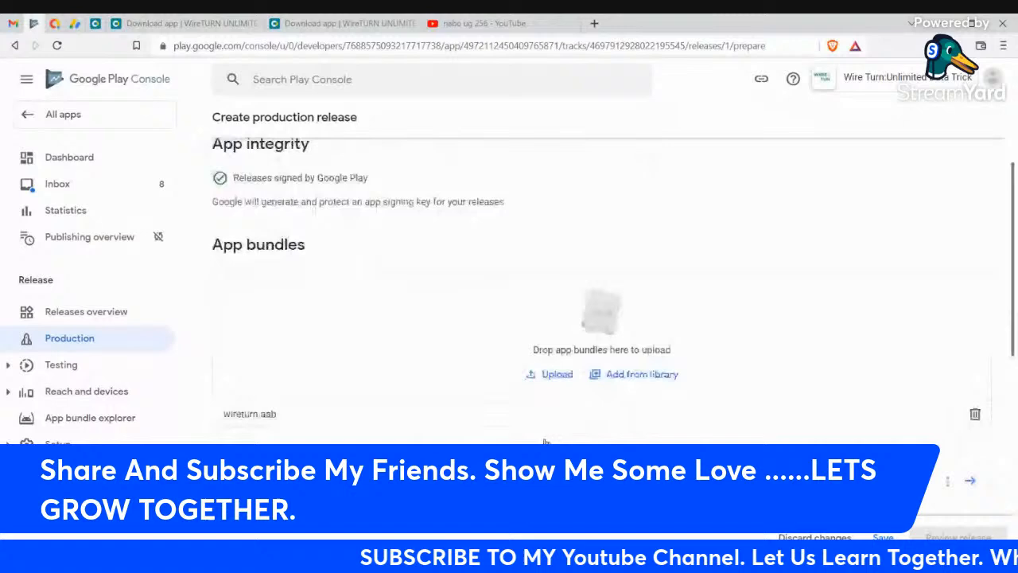
Look over the release details and proceed to the Review release step.
scroll(down, 3)
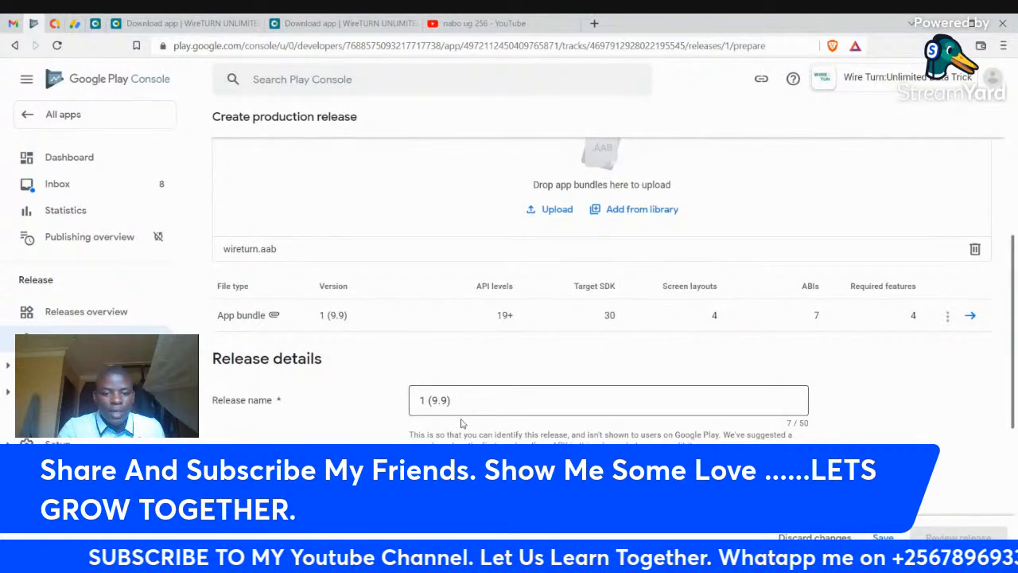
scroll(down, 3)
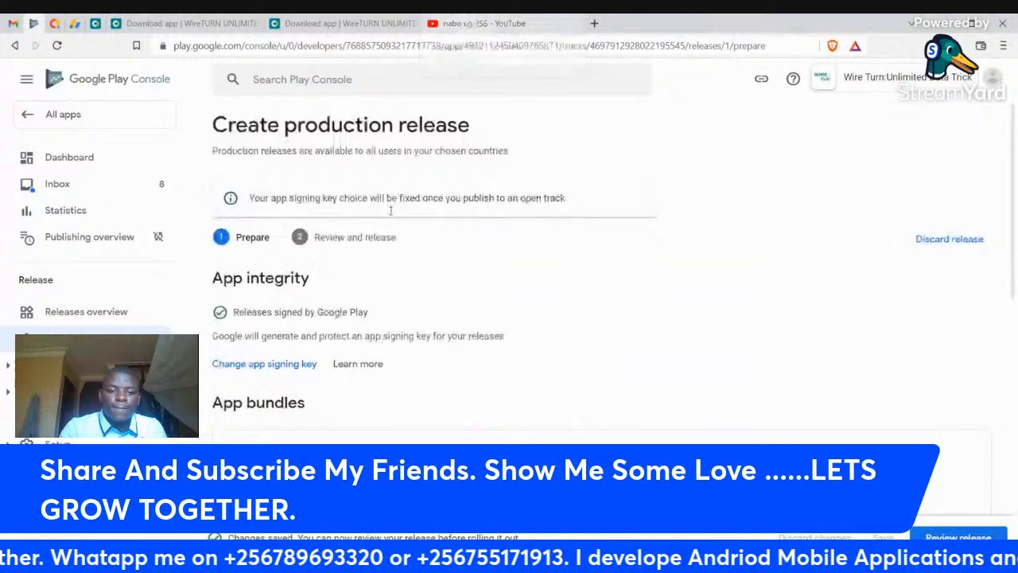
scroll(down, 3)
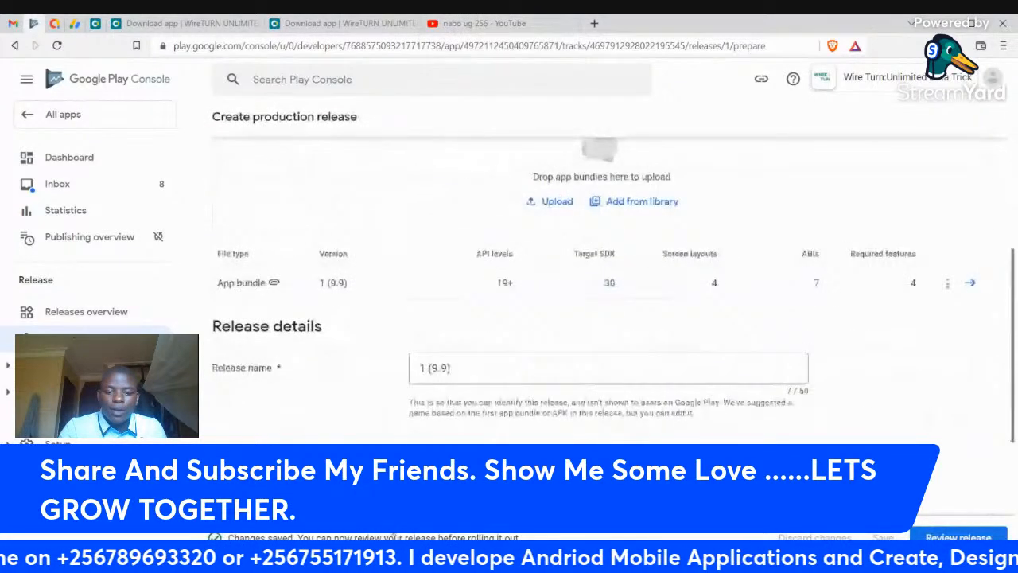
scroll(down, 3)
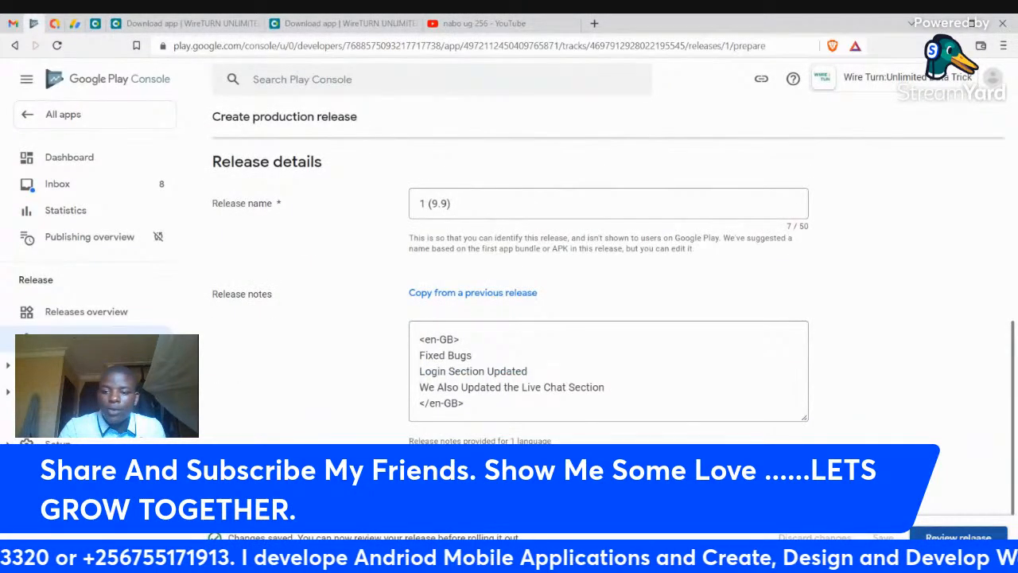
click(958, 537)
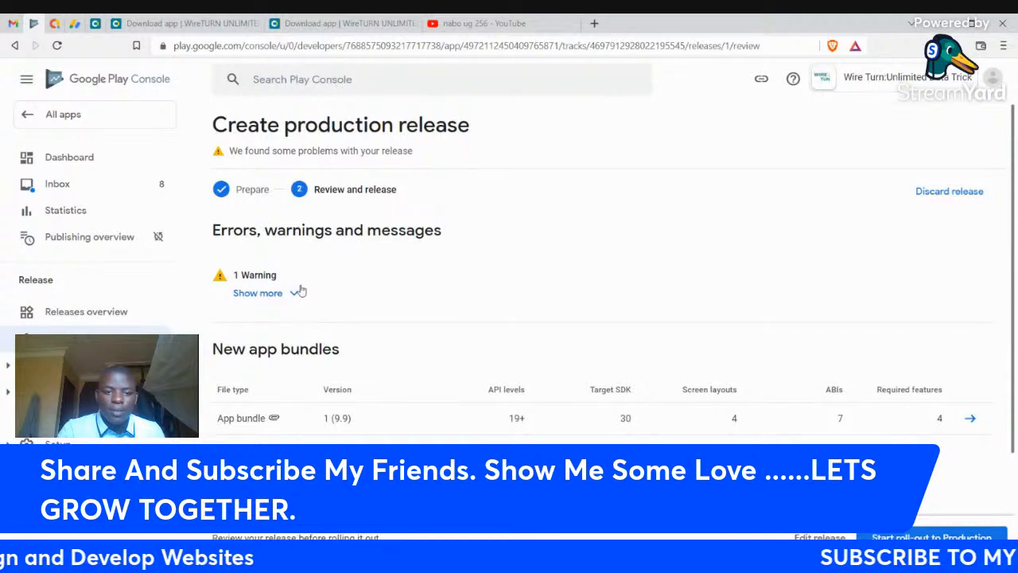
Read the warning's details, then start the roll-out to Production.
click(257, 293)
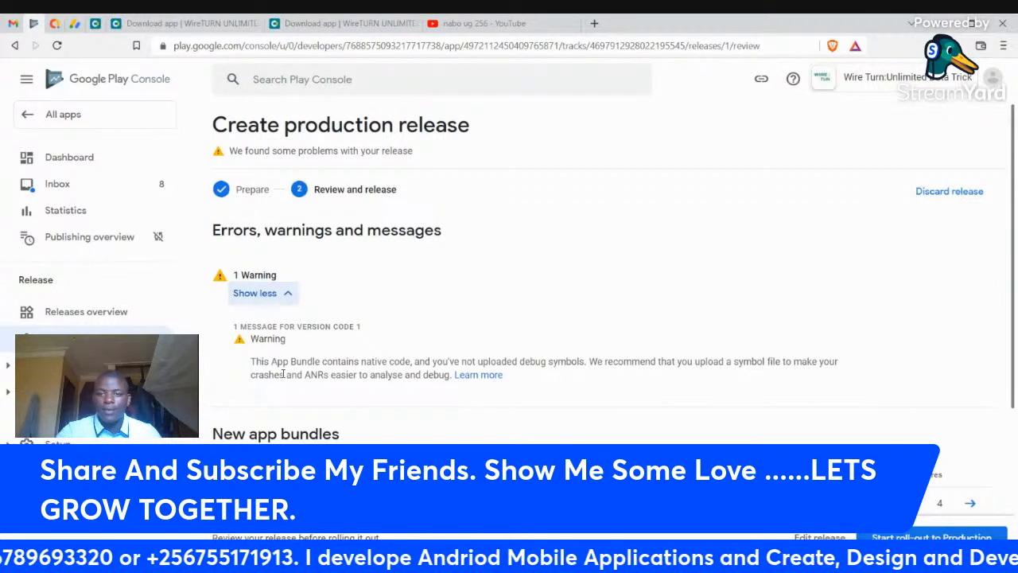
click(255, 293)
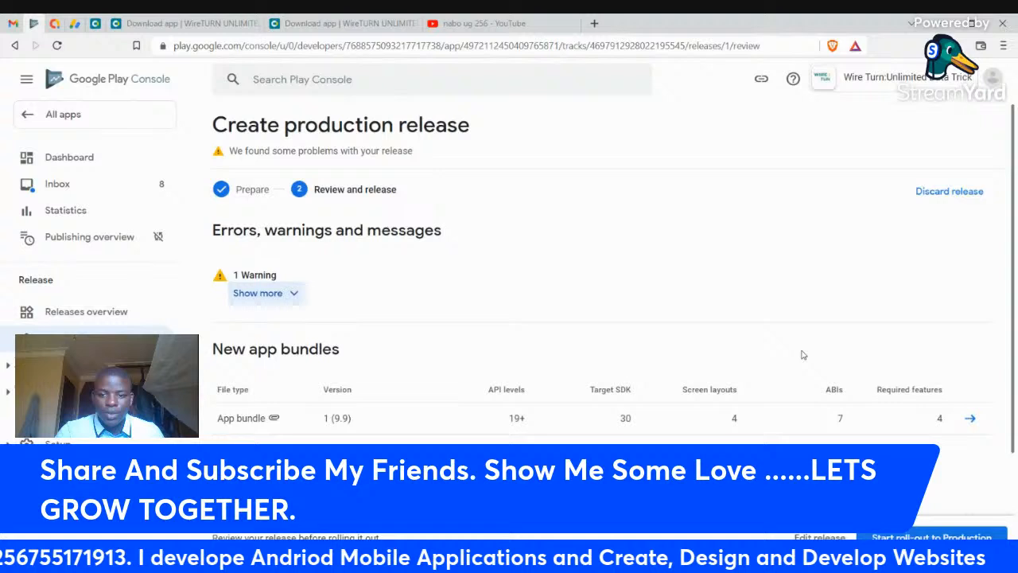
scroll(down, 3)
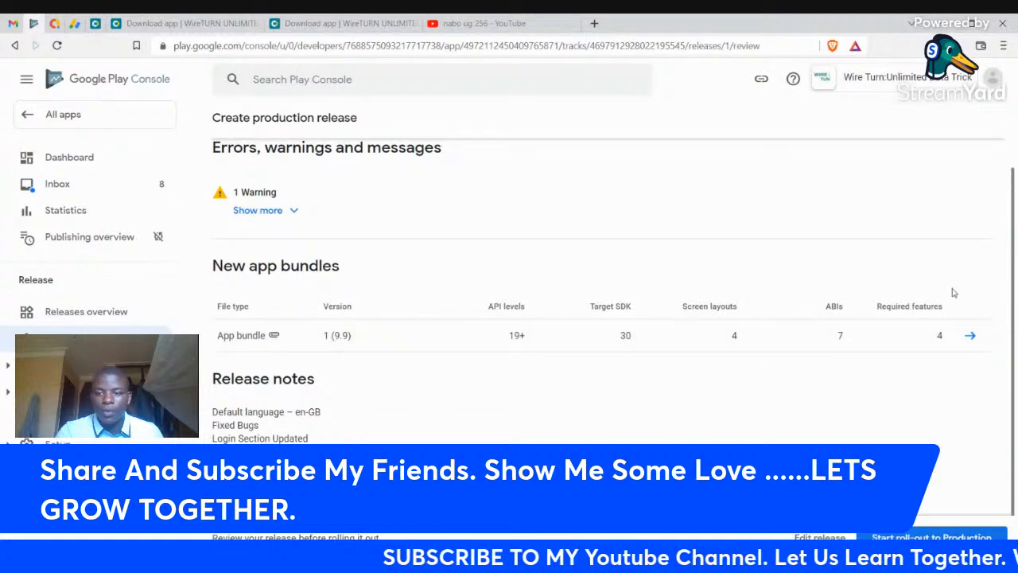
scroll(down, 3)
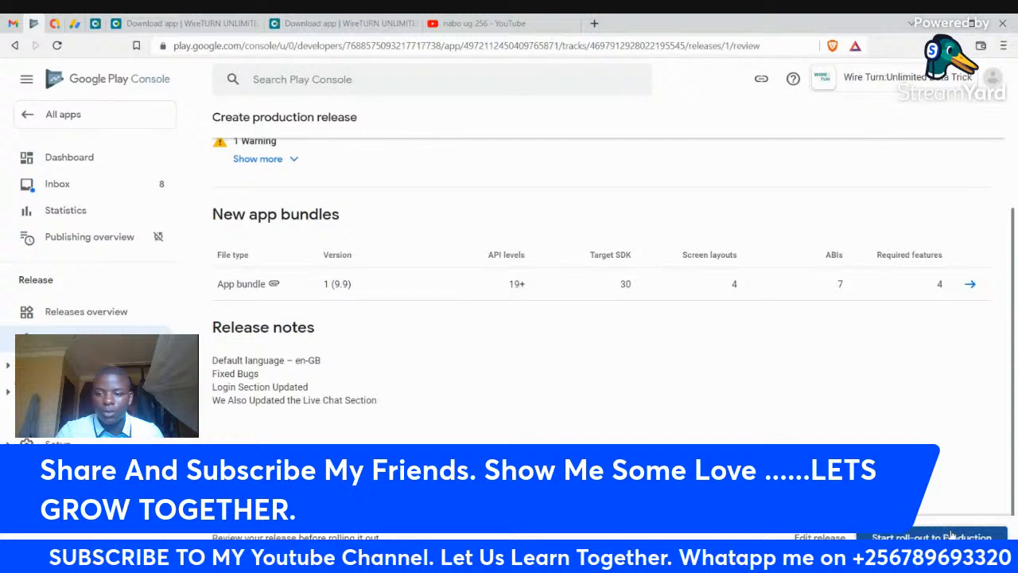
click(931, 537)
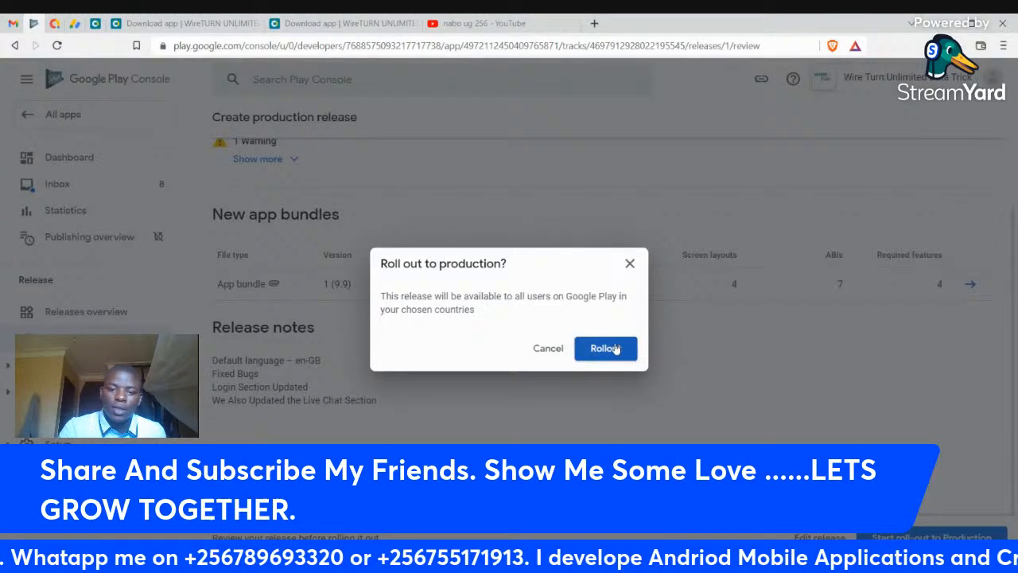
Confirm rolling out release 1 (9.9) to production.
click(605, 348)
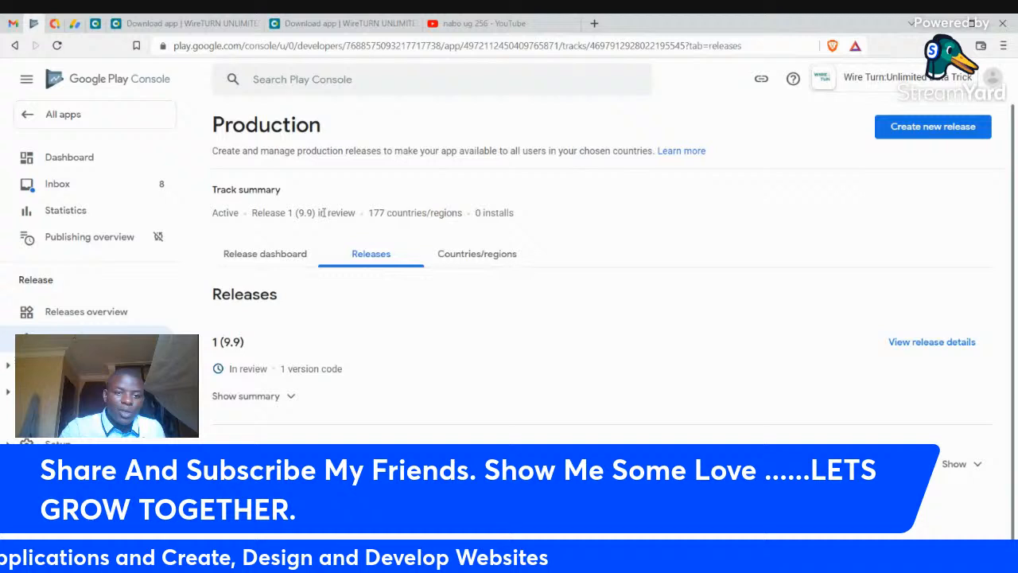
mouse_move(258, 380)
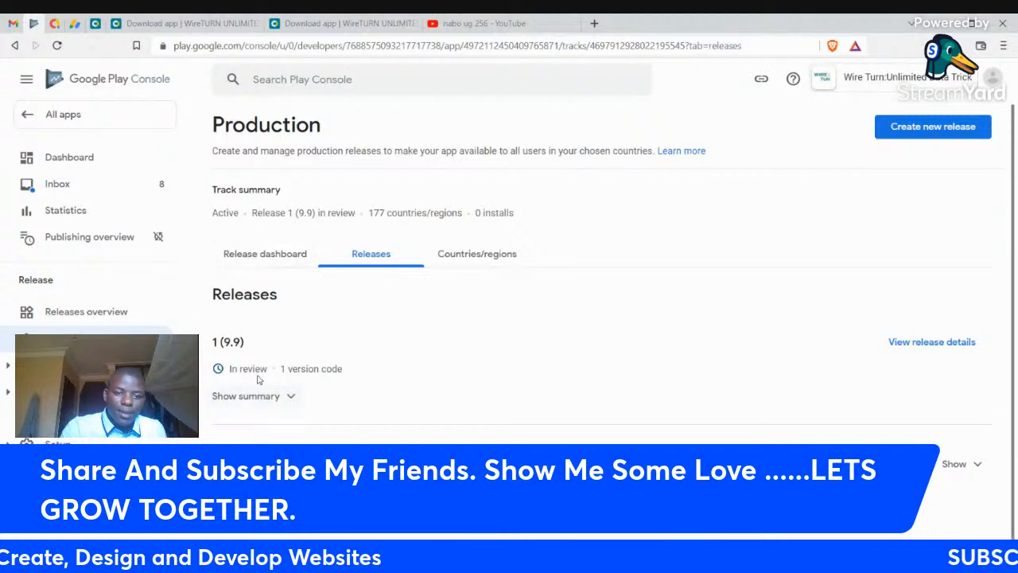
View release 1 (9.9)'s summary of 19,007 supported devices, then return to the Dashboard.
click(245, 395)
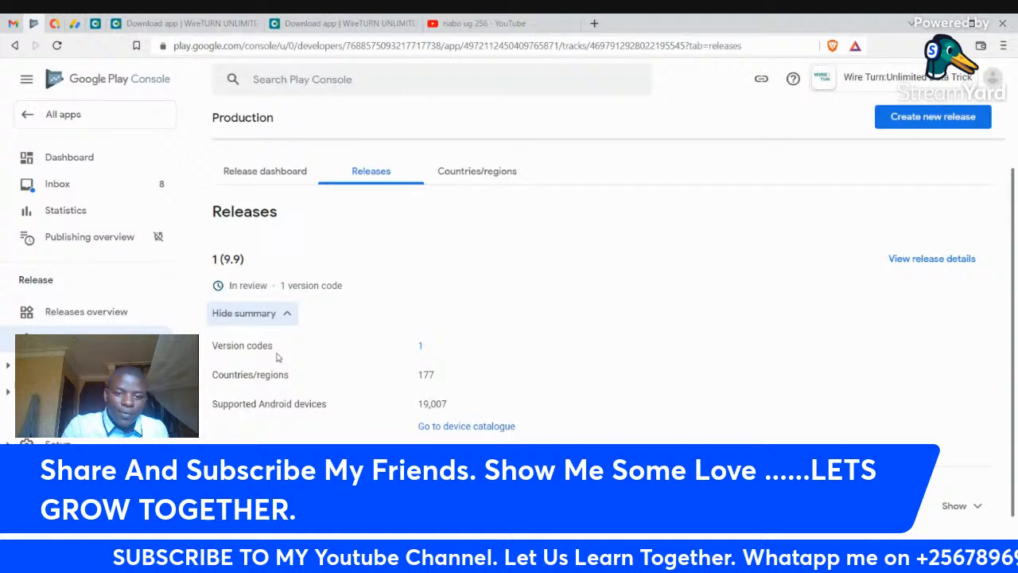
mouse_move(381, 367)
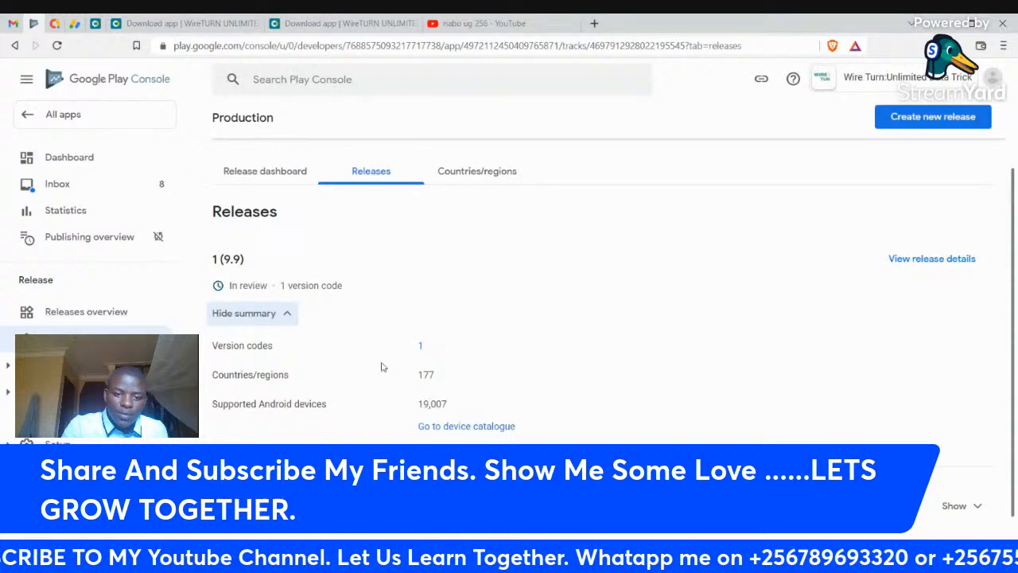
click(245, 313)
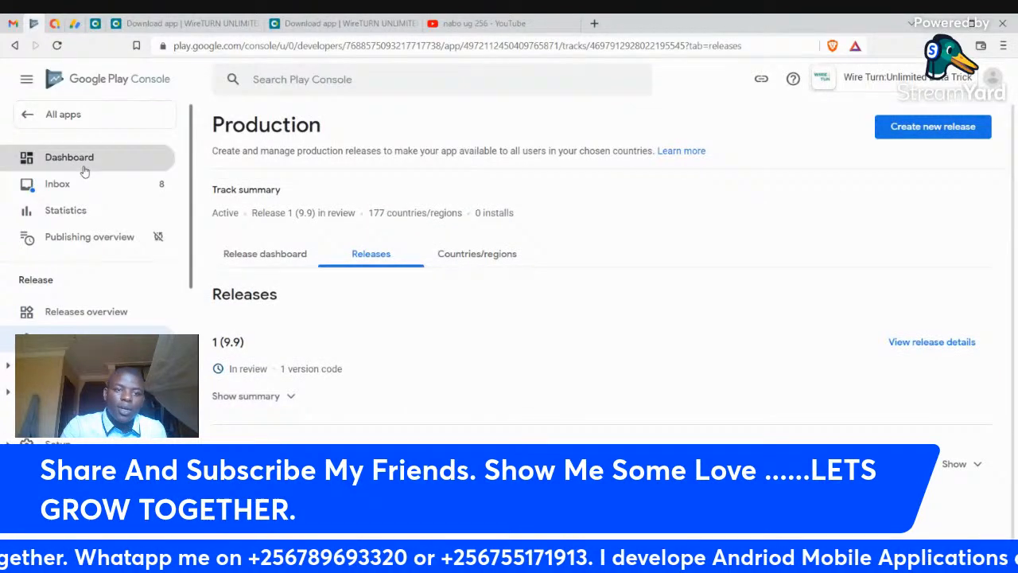
click(69, 157)
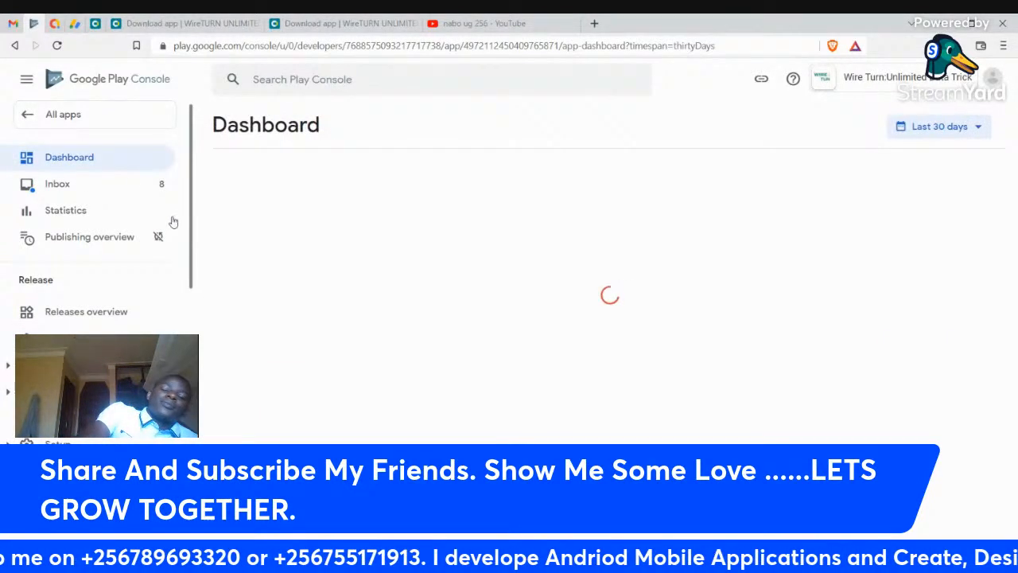